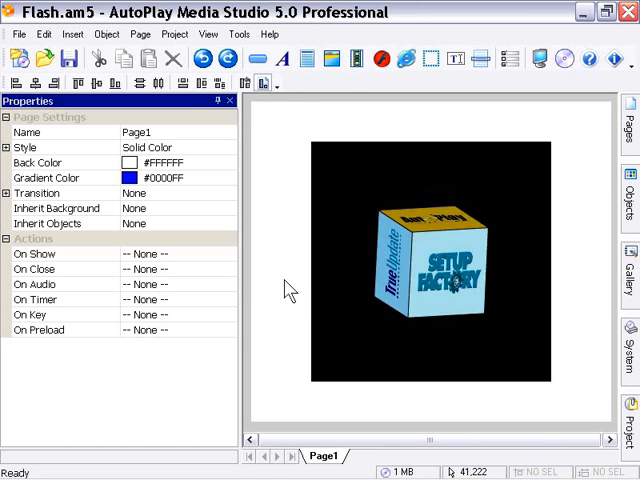
# Select the spinning Flash cube on Page1 to show its Flash Object properties.
pyautogui.click(430, 280)
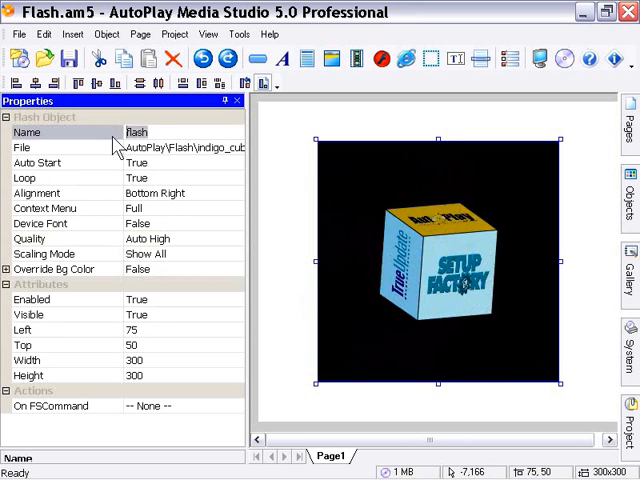
# Rename the Flash object to myFlash in the Name field.
pyautogui.write('my')
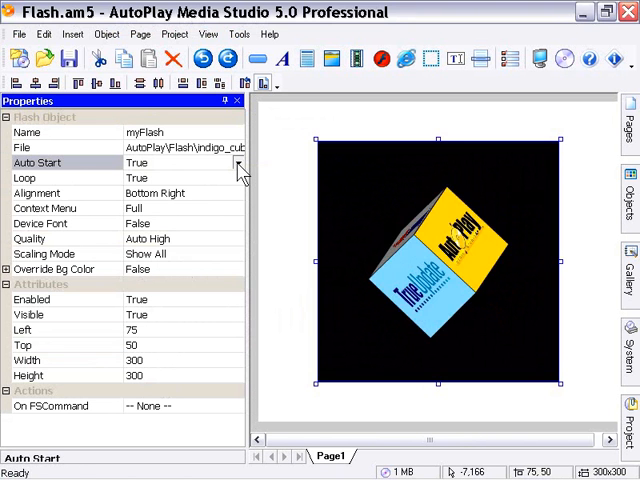
# Set the Flash object's Width to 182, keeping Height at 300.
pyautogui.click(238, 162)
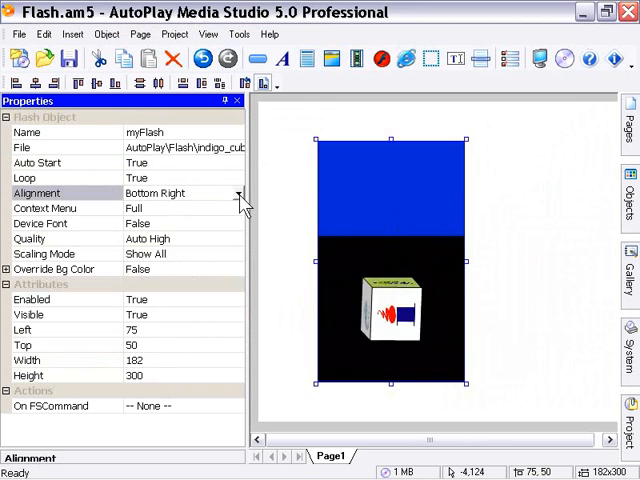
# Try Default alignment, then set the Flash movie's Alignment to Top.
pyautogui.click(236, 192)
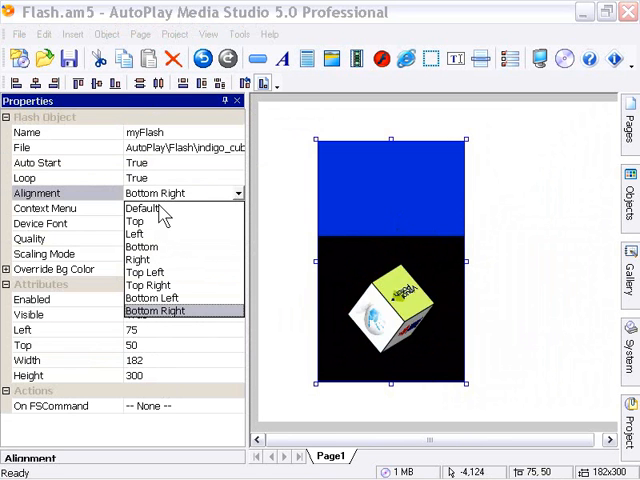
pyautogui.click(144, 208)
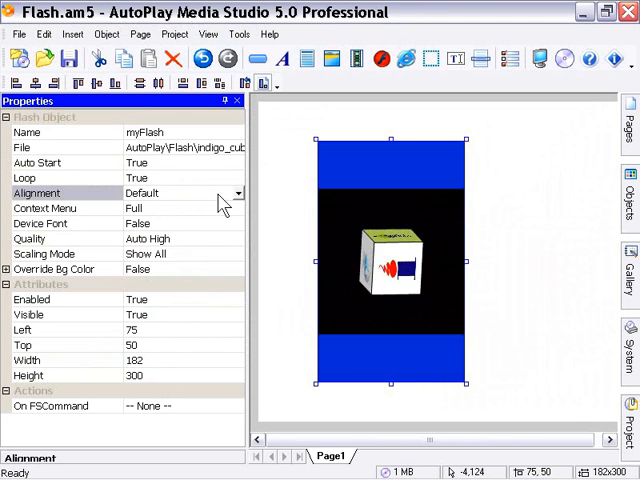
pyautogui.click(238, 192)
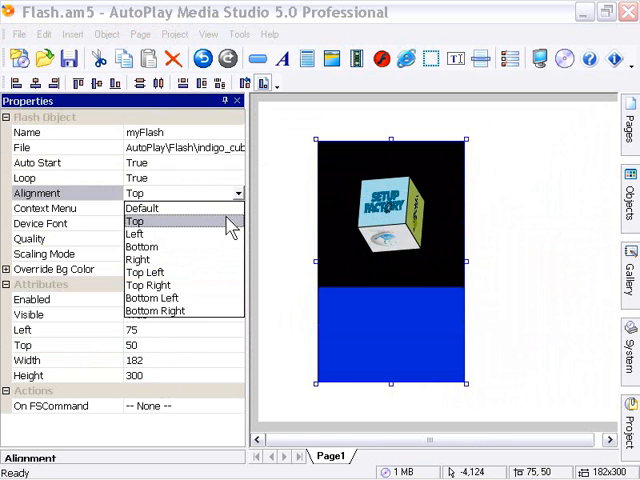
pyautogui.click(138, 220)
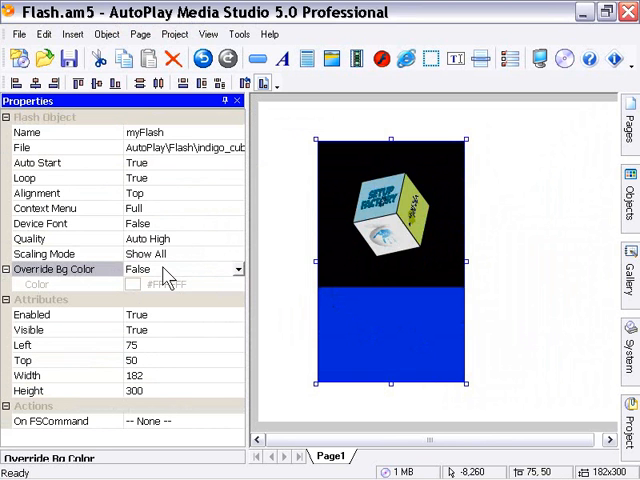
# Set Override Bg Color to True with white, and return Alignment to Default.
pyautogui.click(236, 268)
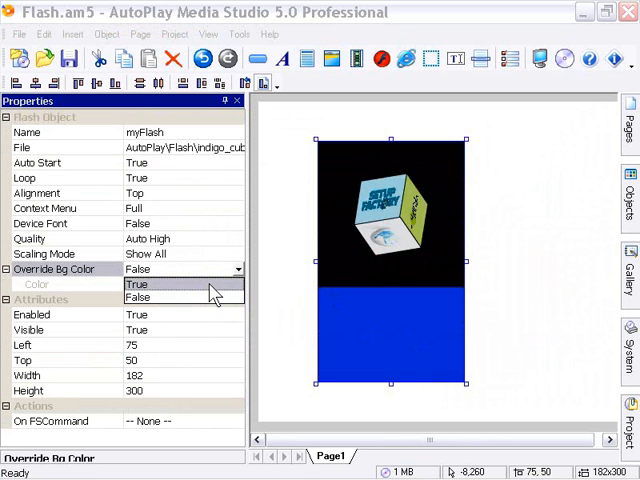
pyautogui.click(136, 284)
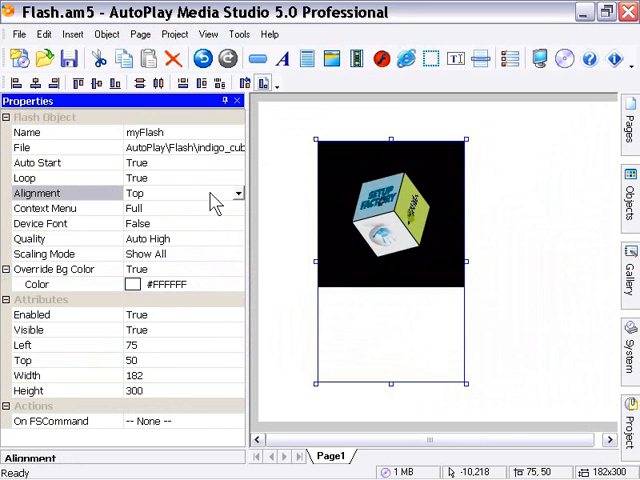
pyautogui.click(238, 192)
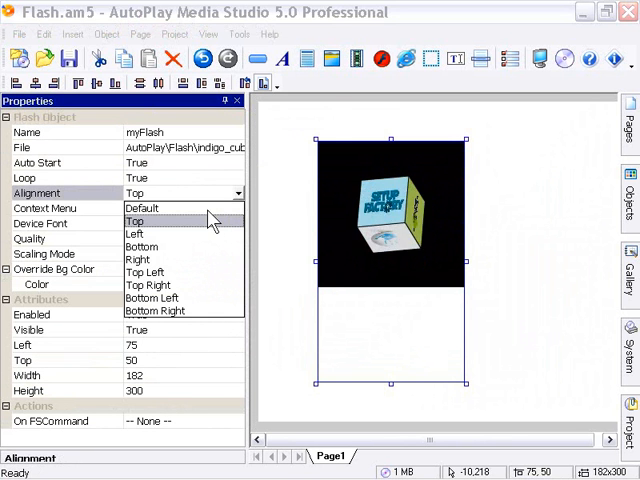
pyautogui.click(142, 208)
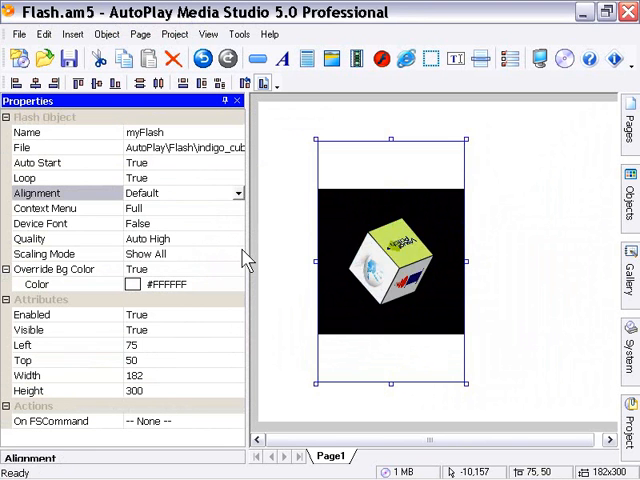
# Try Scaling Mode No Border, then Exact Fit, then return it to Show All.
pyautogui.click(238, 252)
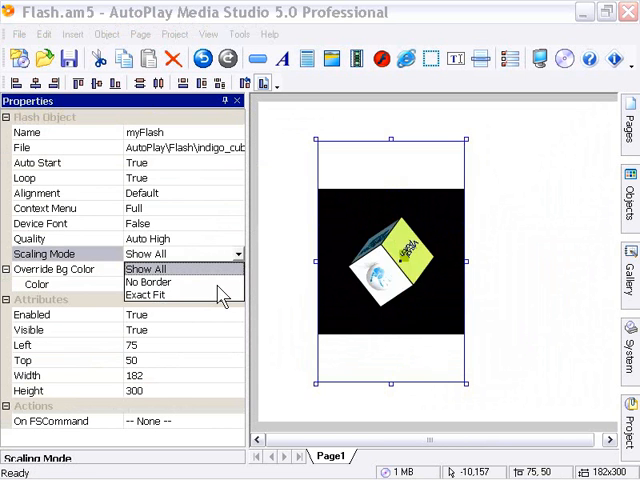
pyautogui.click(148, 282)
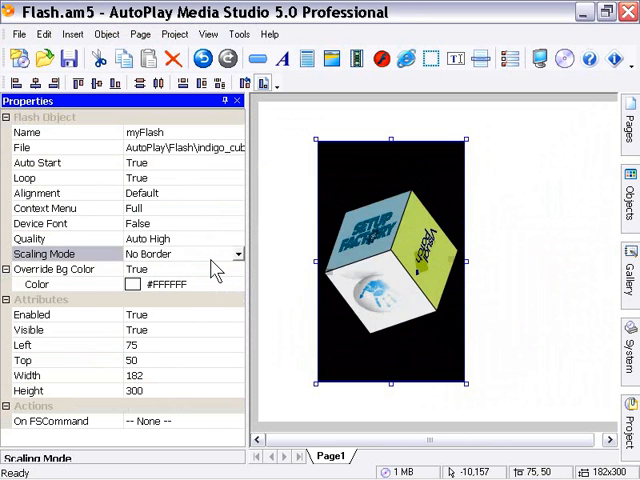
pyautogui.click(236, 252)
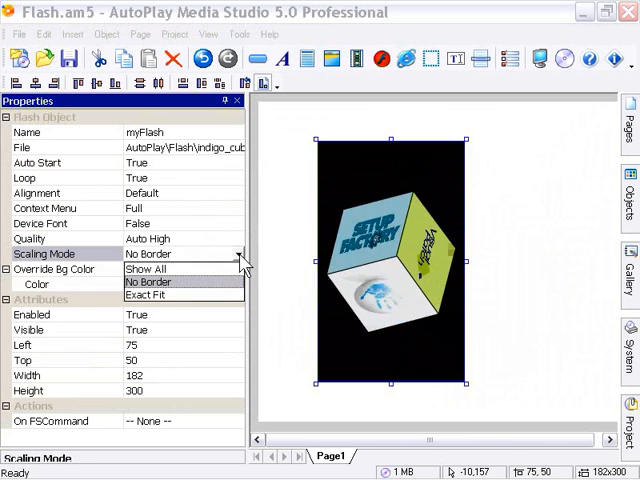
pyautogui.click(148, 294)
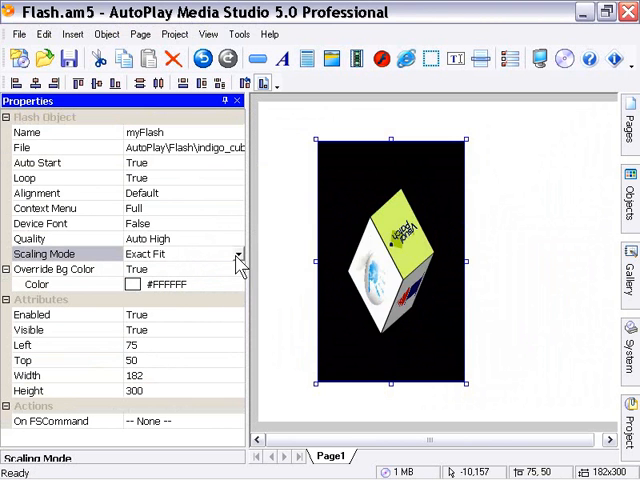
pyautogui.click(236, 252)
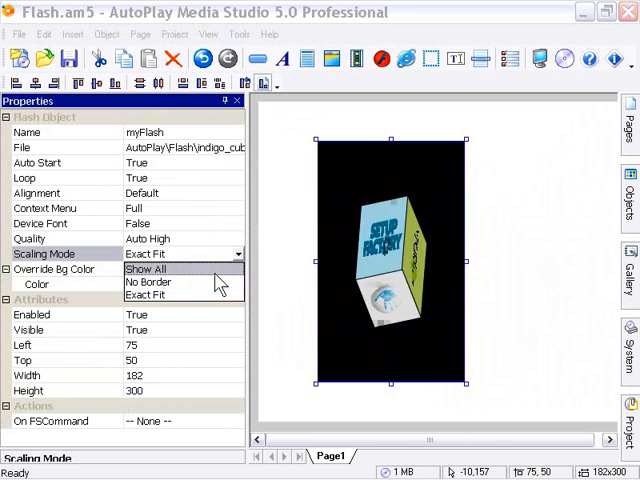
pyautogui.click(146, 268)
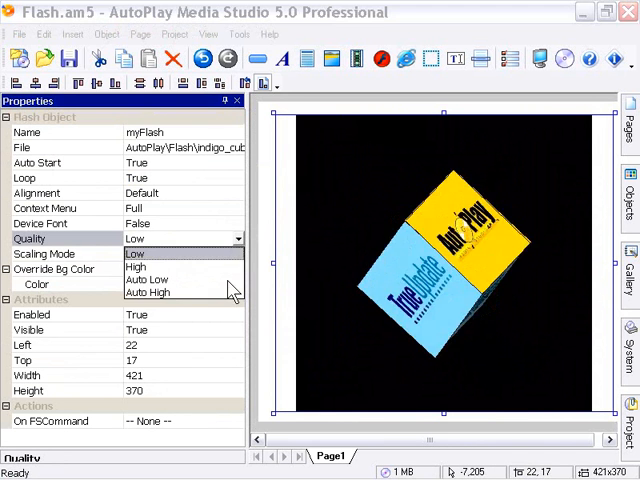
# Set myFlash's Quality to Auto High.
pyautogui.click(148, 292)
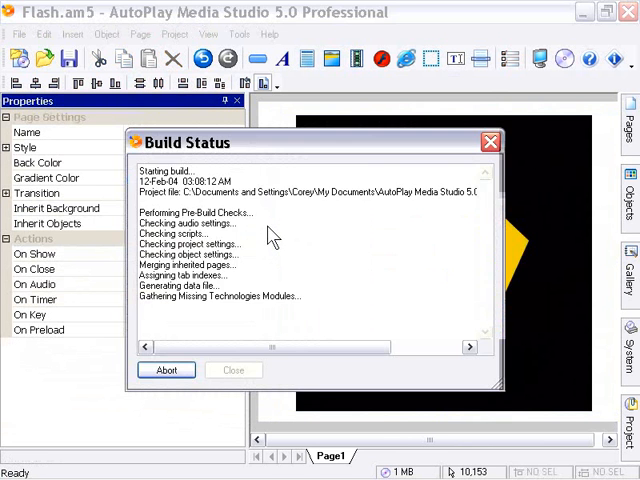
# Preview the project and check the Flash movie's full right-click menu.
pyautogui.click(234, 370)
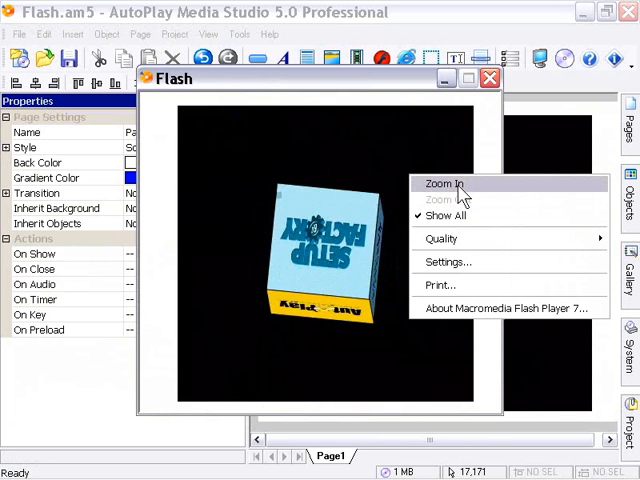
pyautogui.moveTo(446, 240)
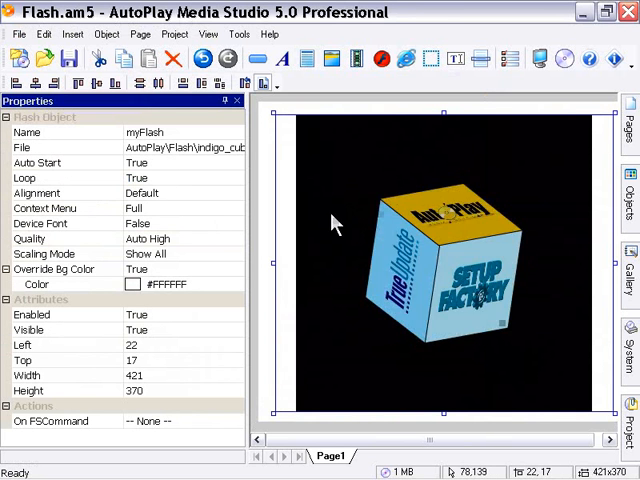
pyautogui.moveTo(210, 216)
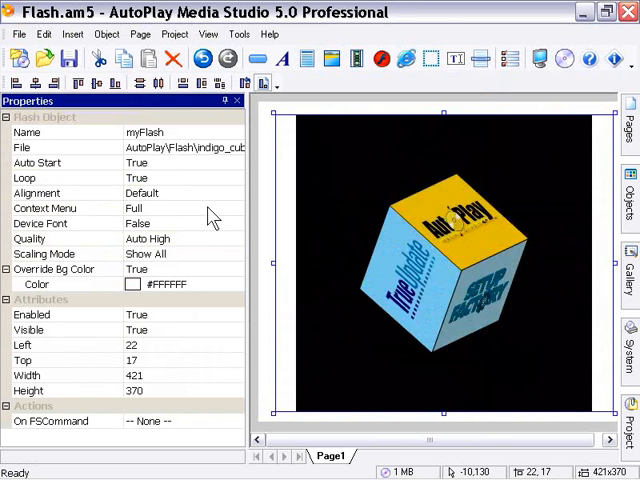